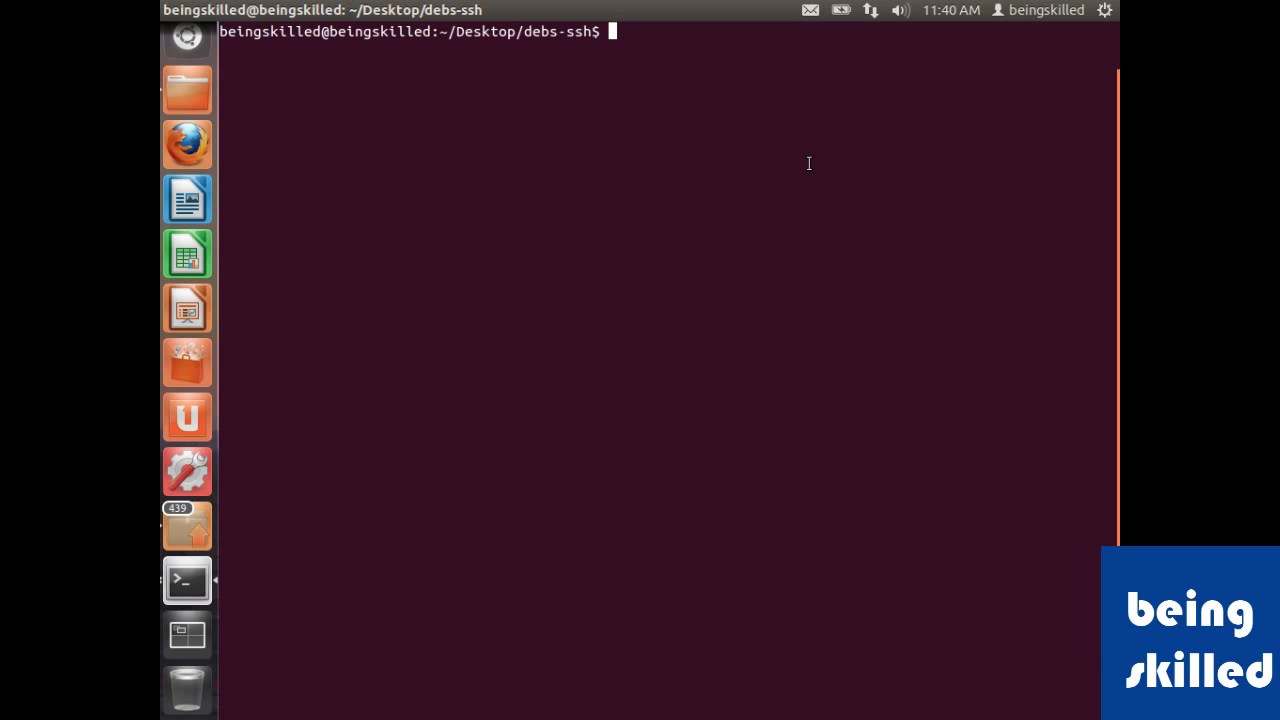
type("sudo")
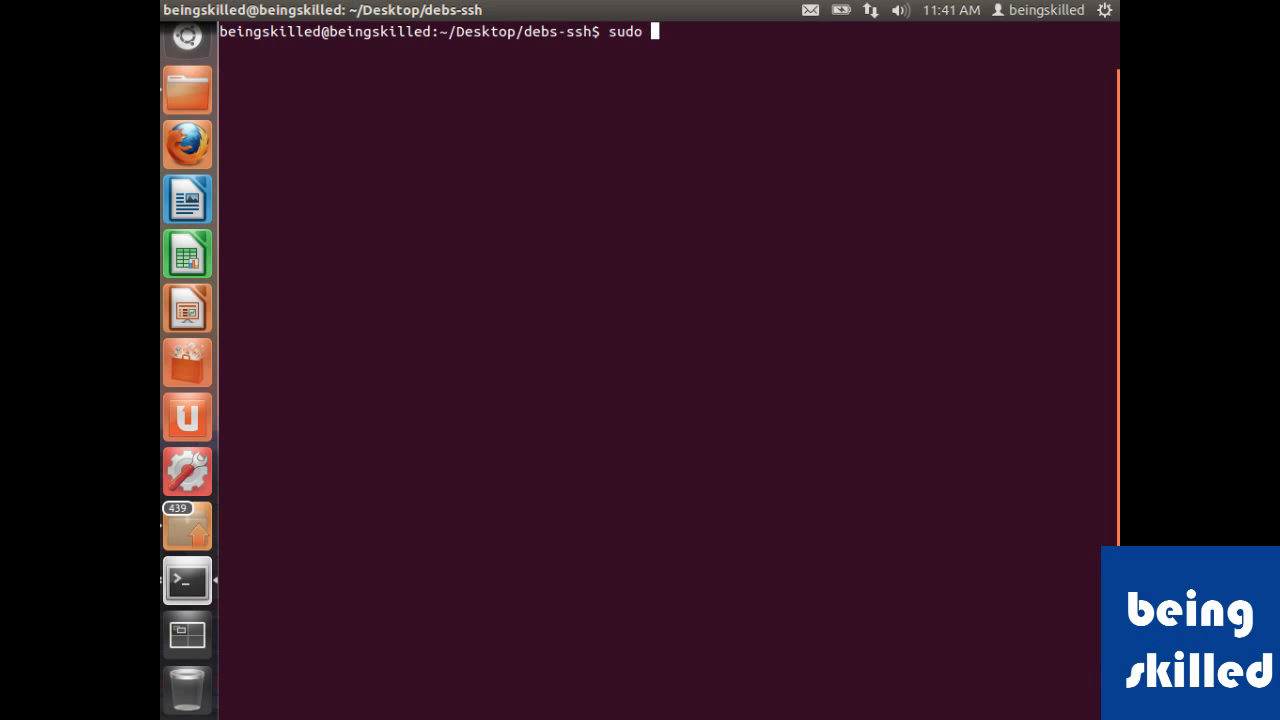
type("apt-get r")
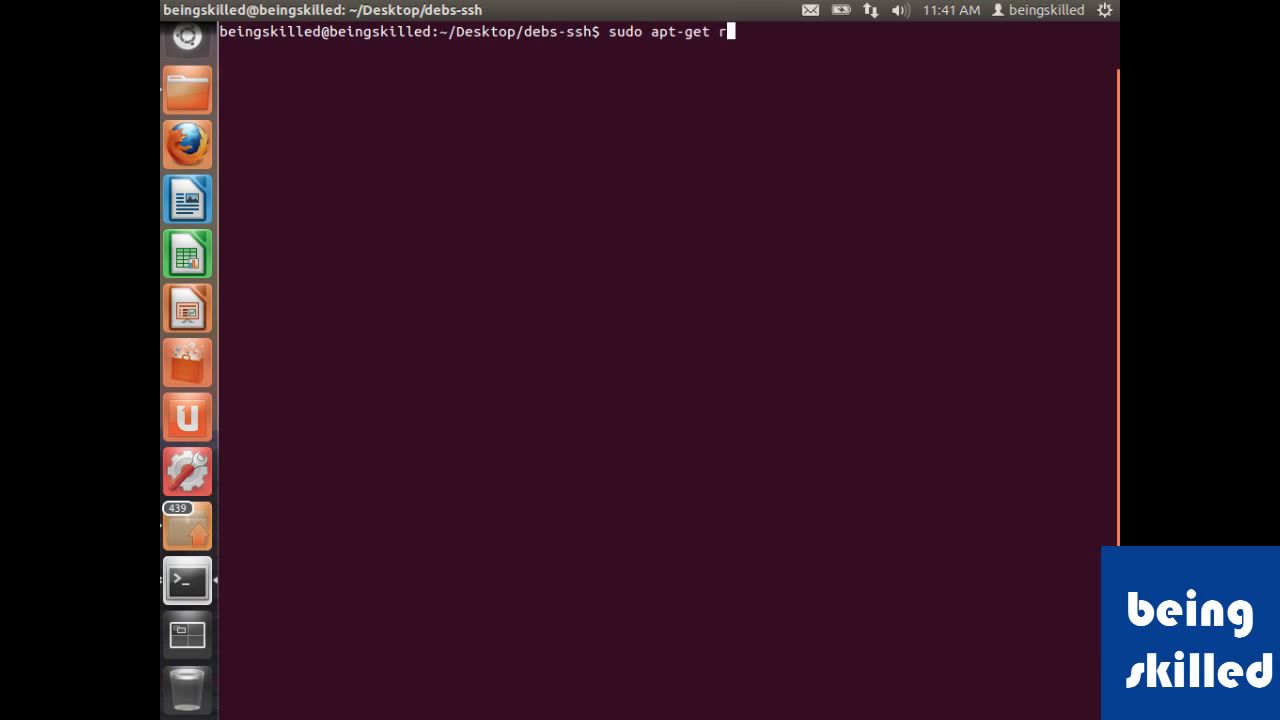
type("emove")
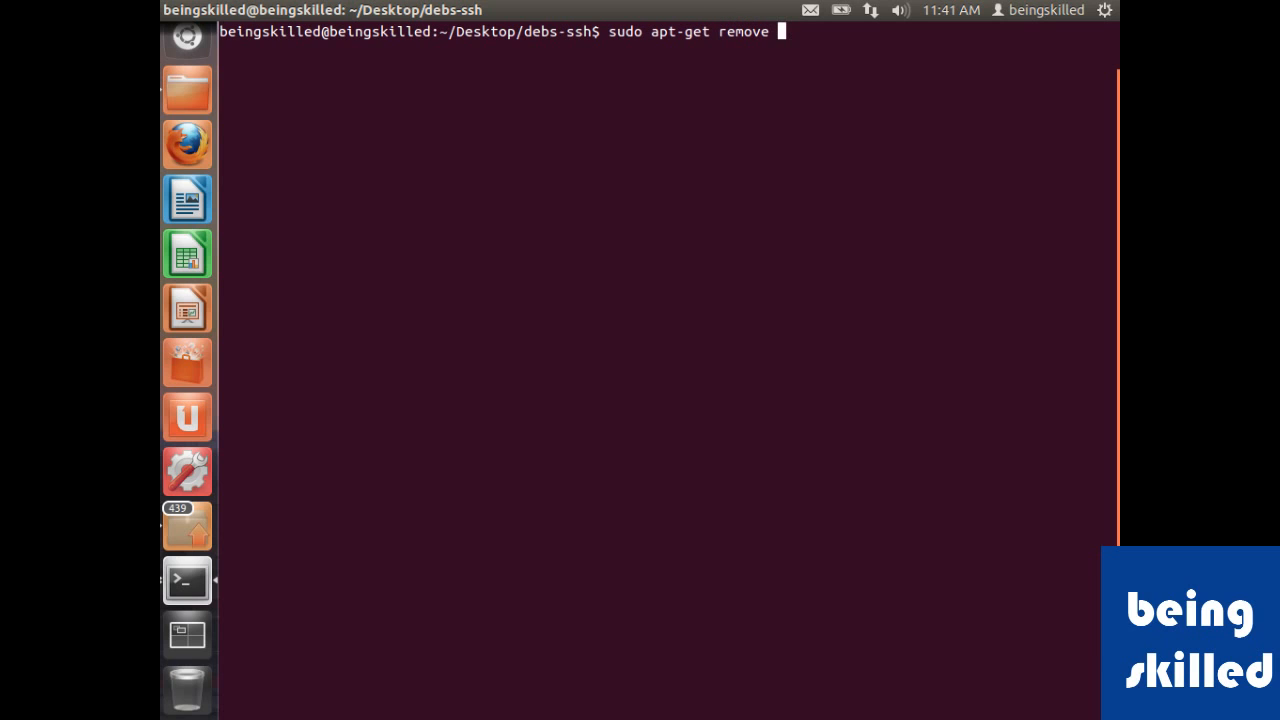
type("ss")
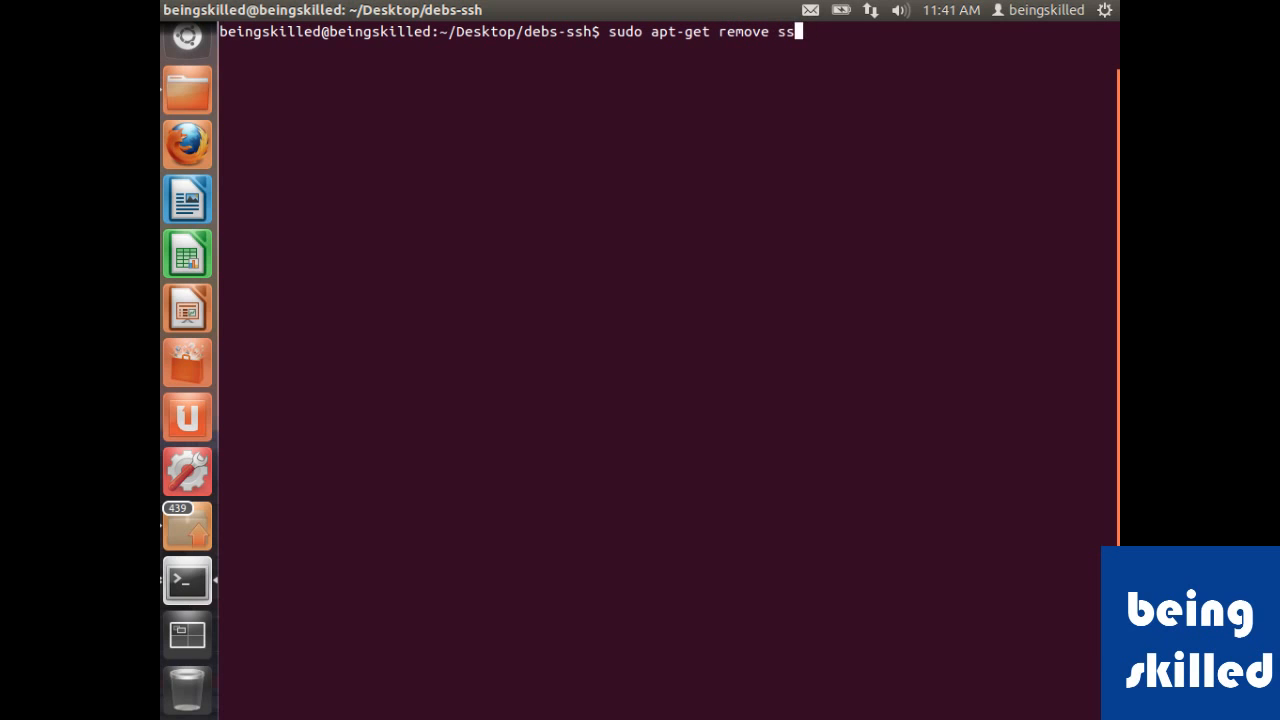
type("h")
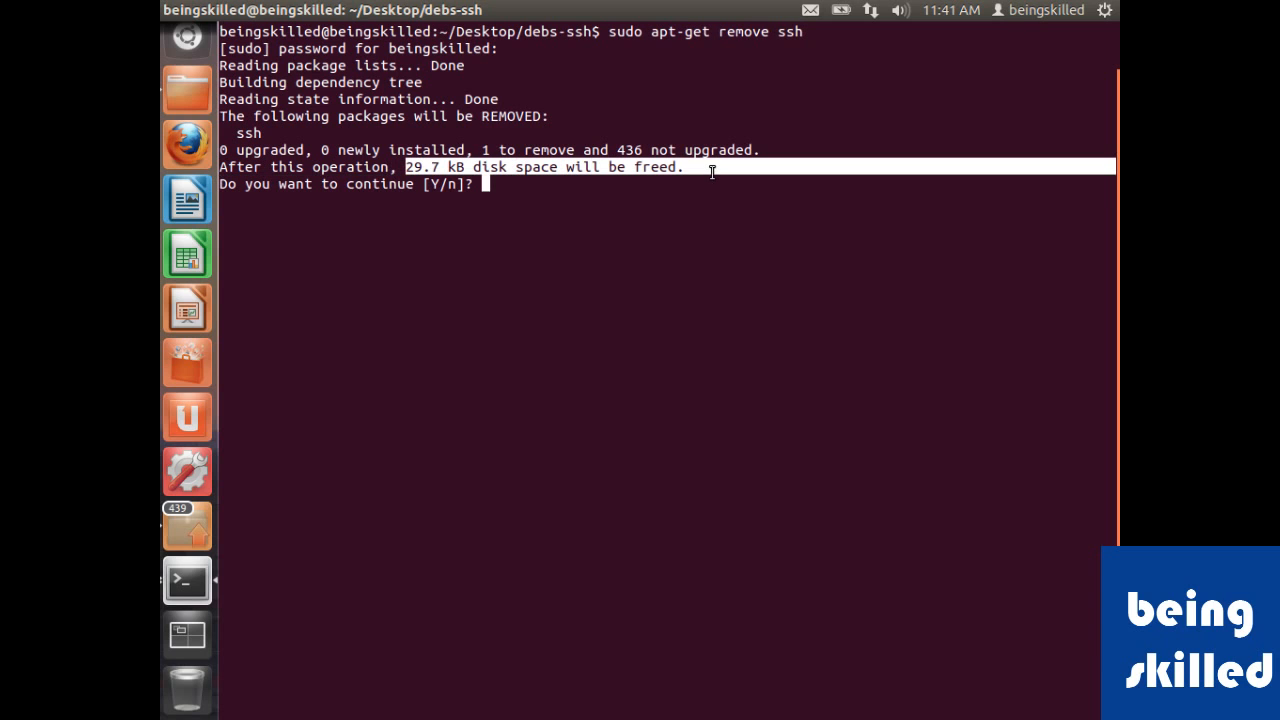
mouse_move(465, 170)
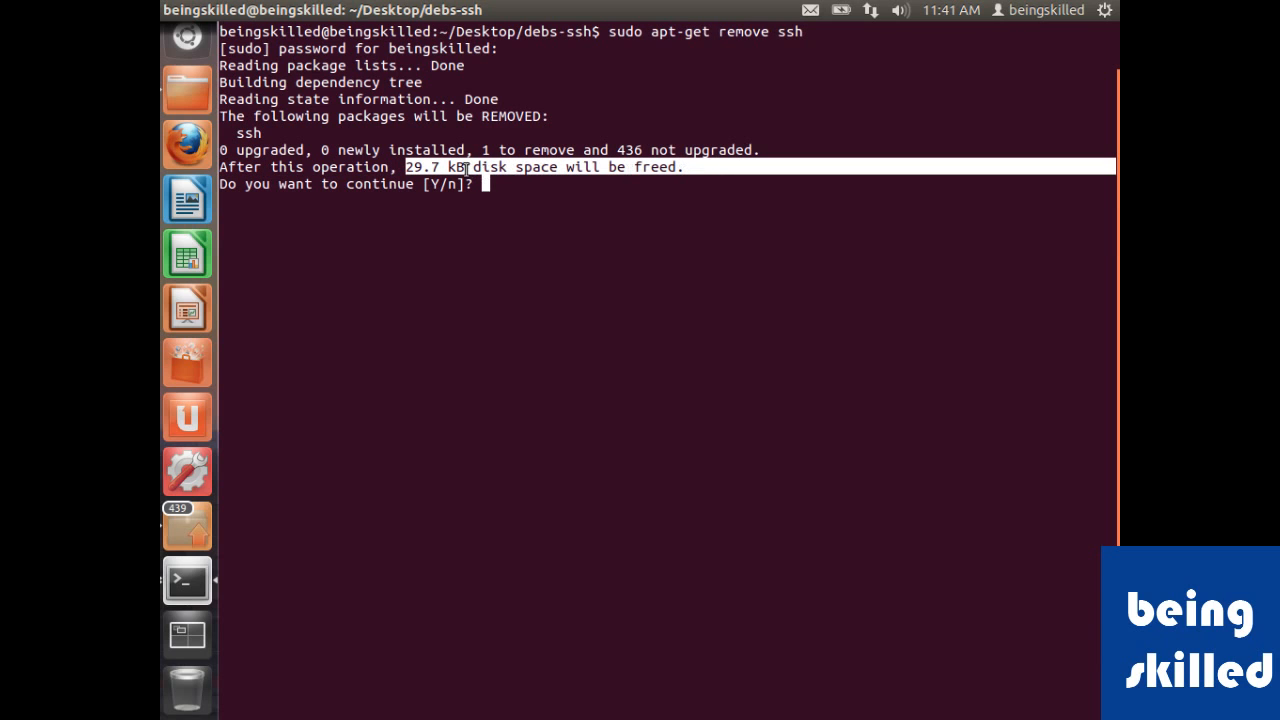
mouse_move(418, 189)
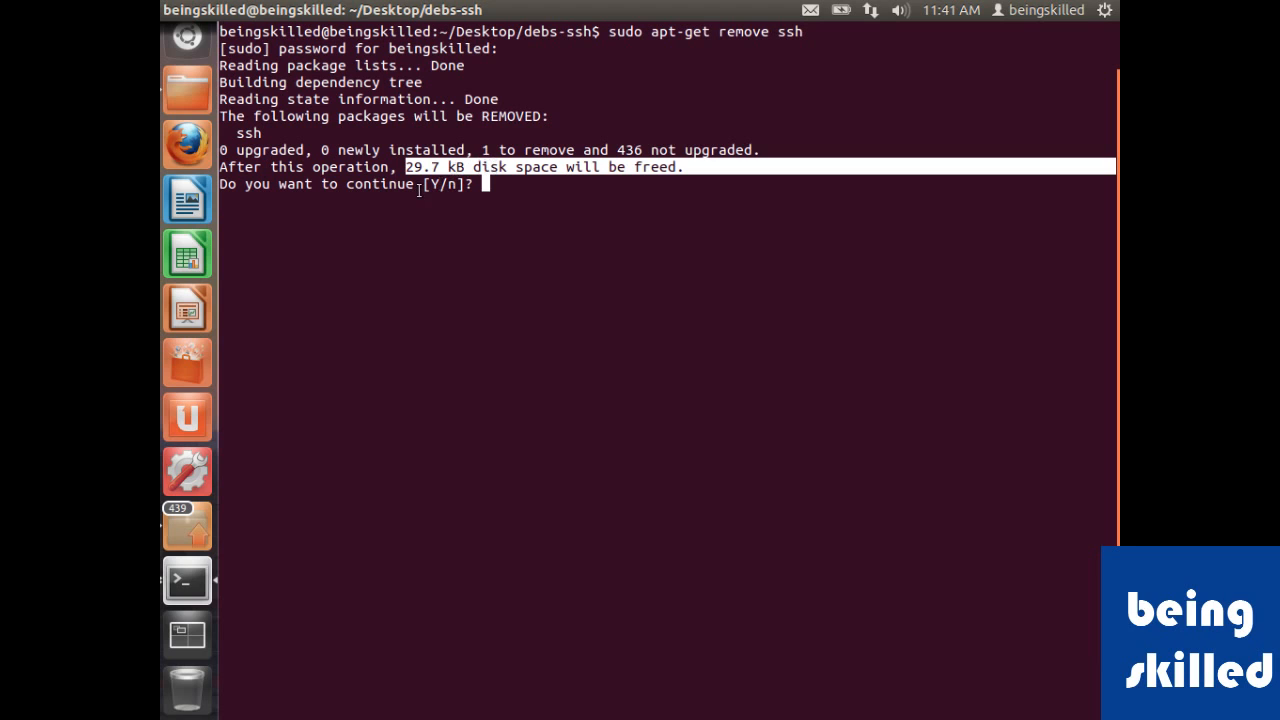
type("y")
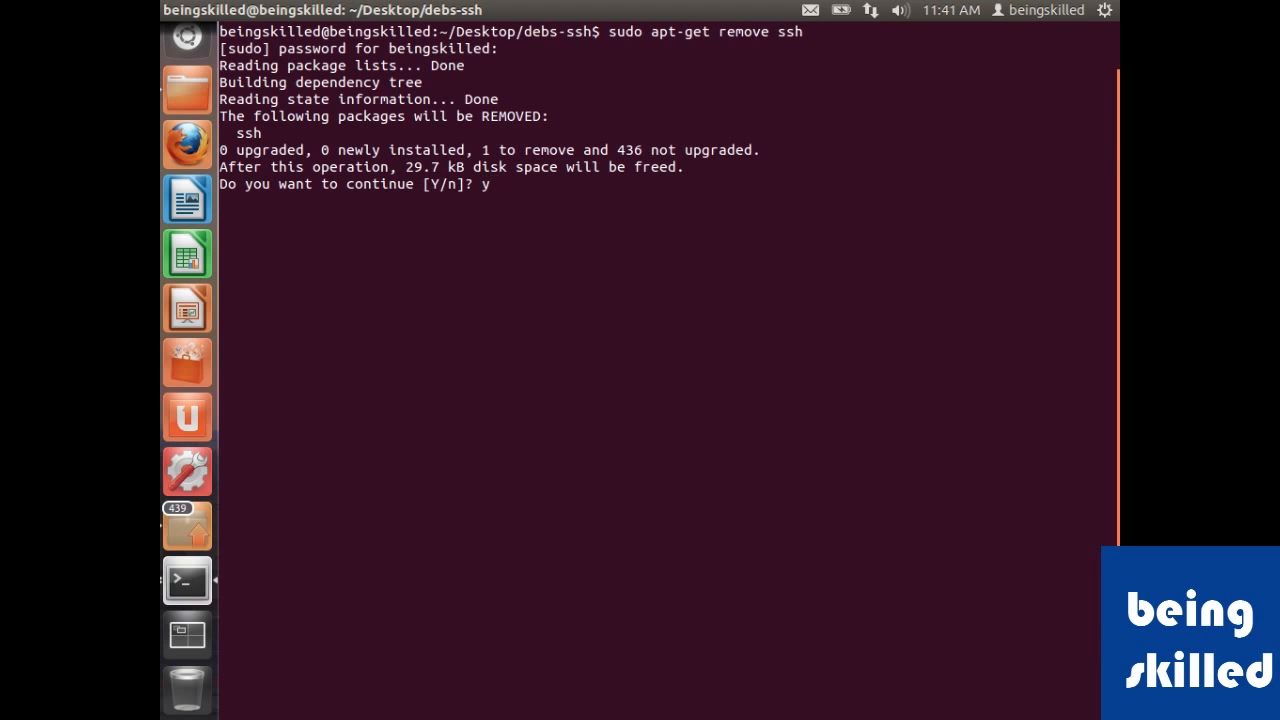